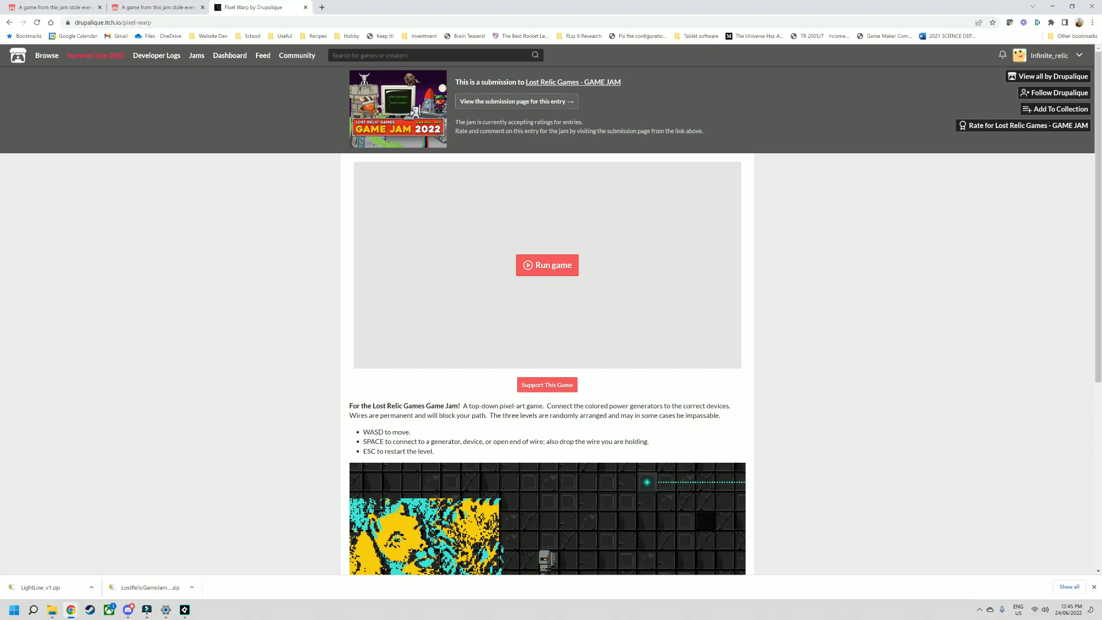
mouse_move(596, 434)
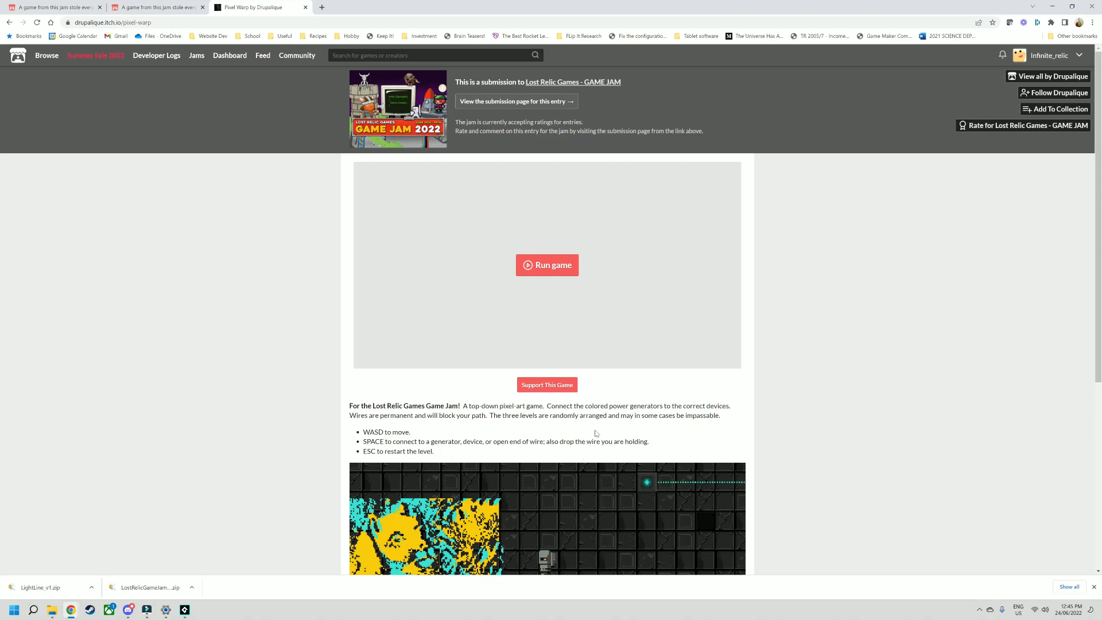
- Start Pixel Warp in the page and zoom the browser in so the game appears larger
left_click(547, 266)
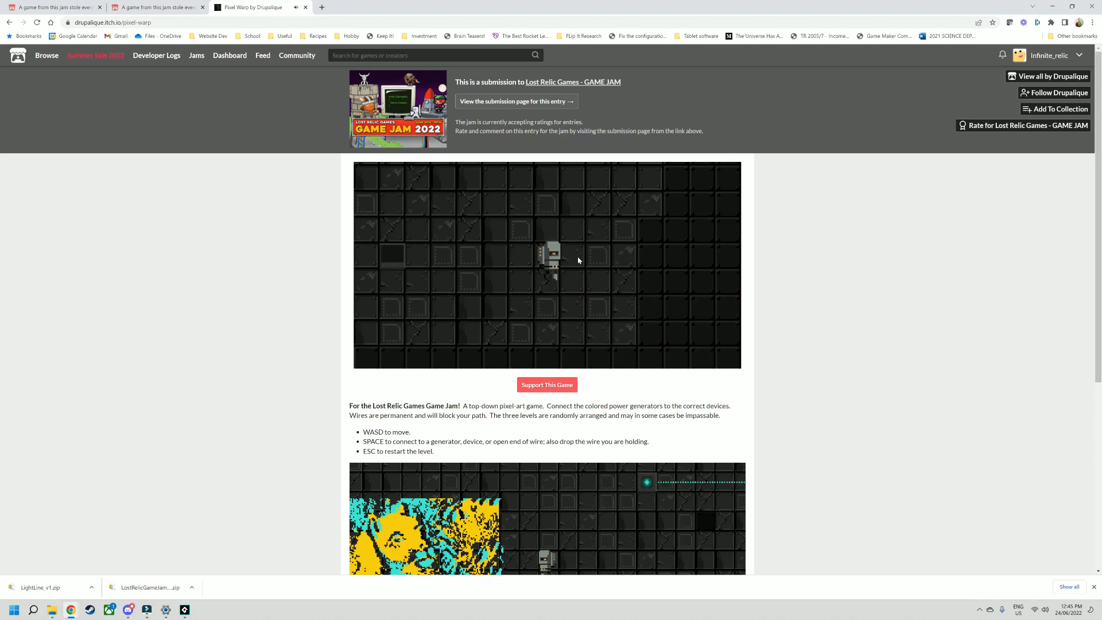
key("ctrl+plus")
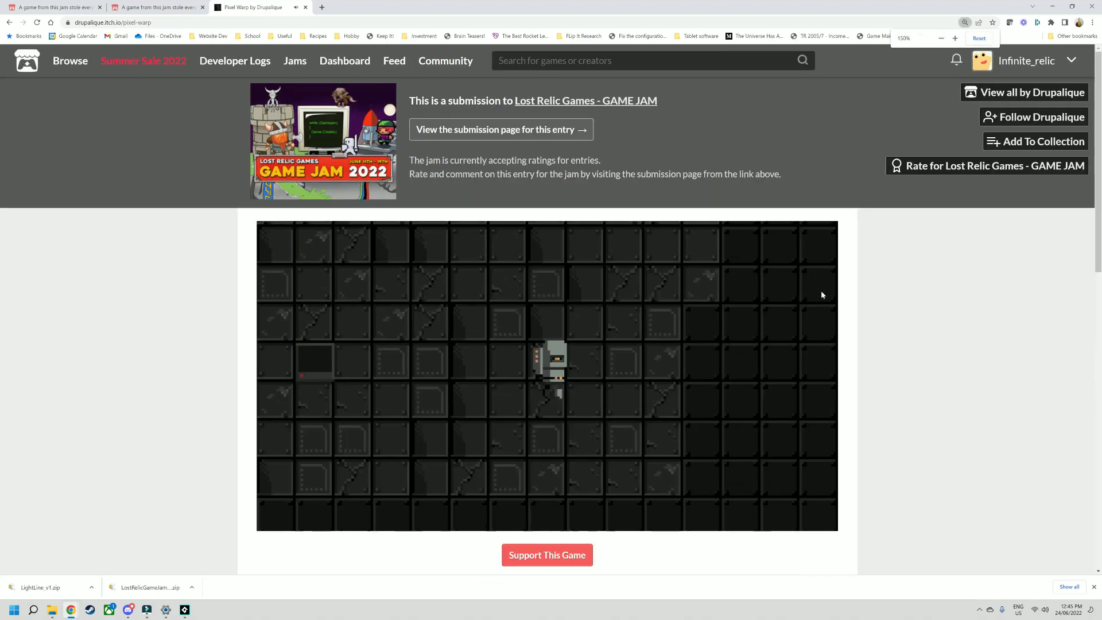
left_click(979, 37)
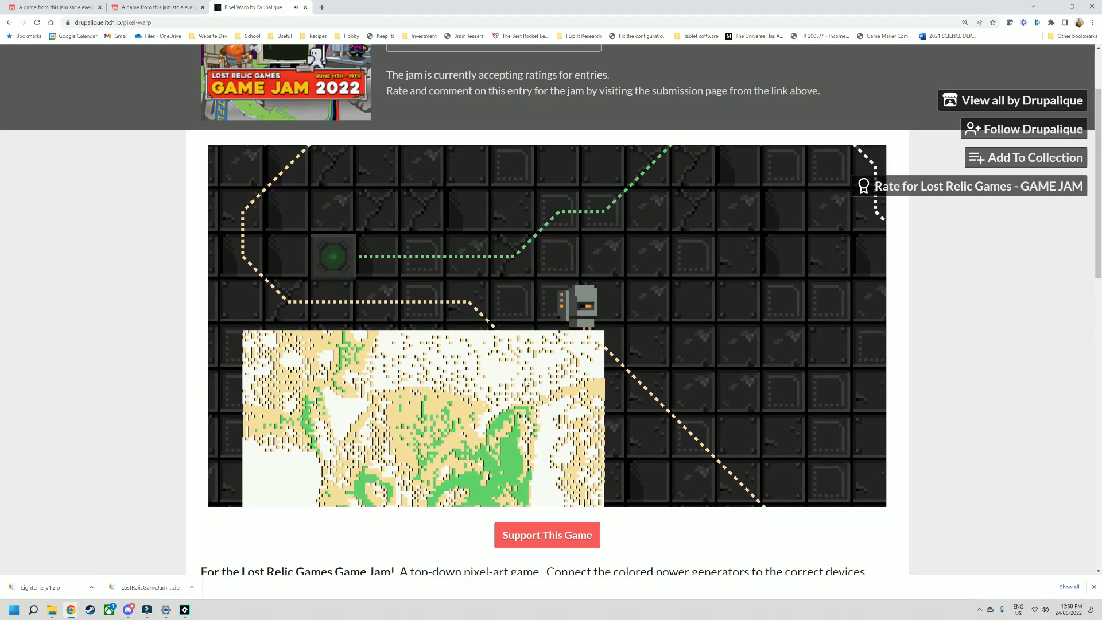
- Restart the level so the robot stands on a fresh bare tiled layout
scroll("down", 3)
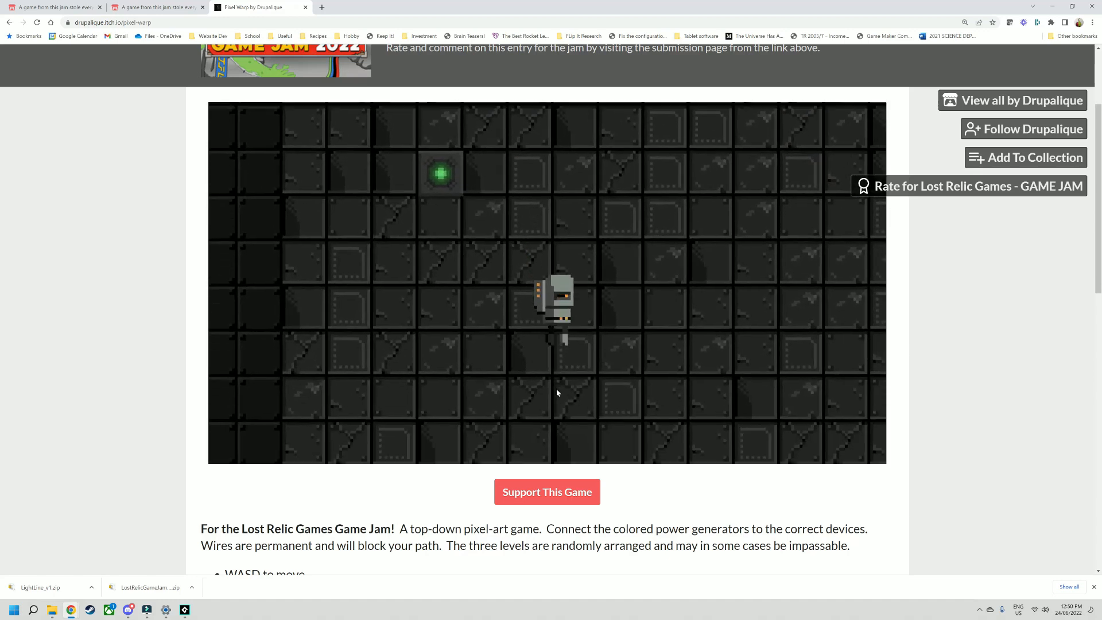
key("w")
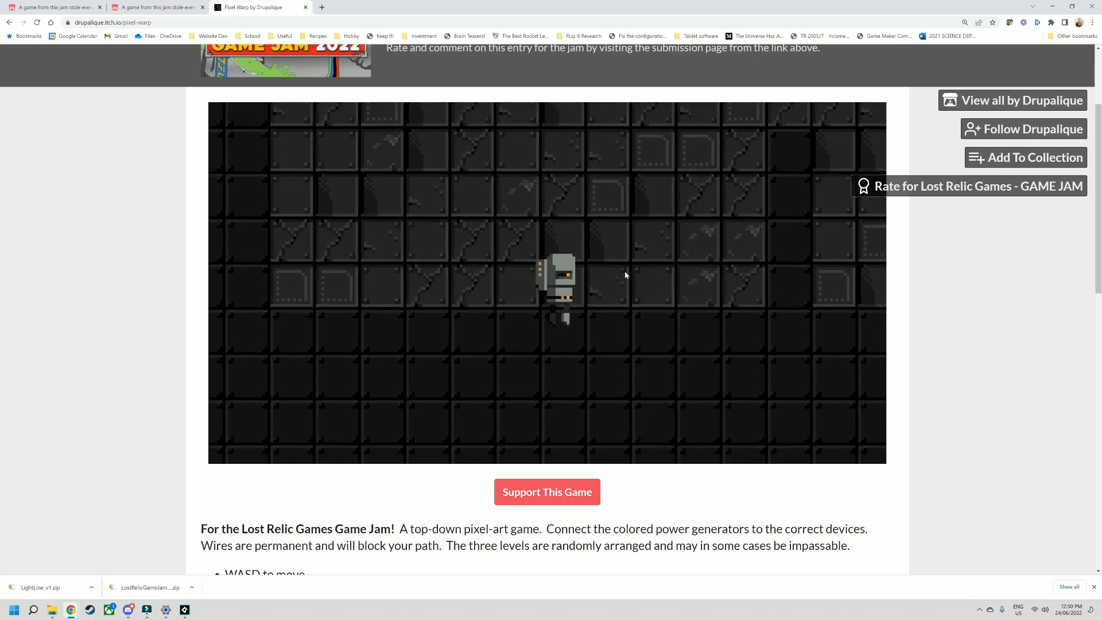